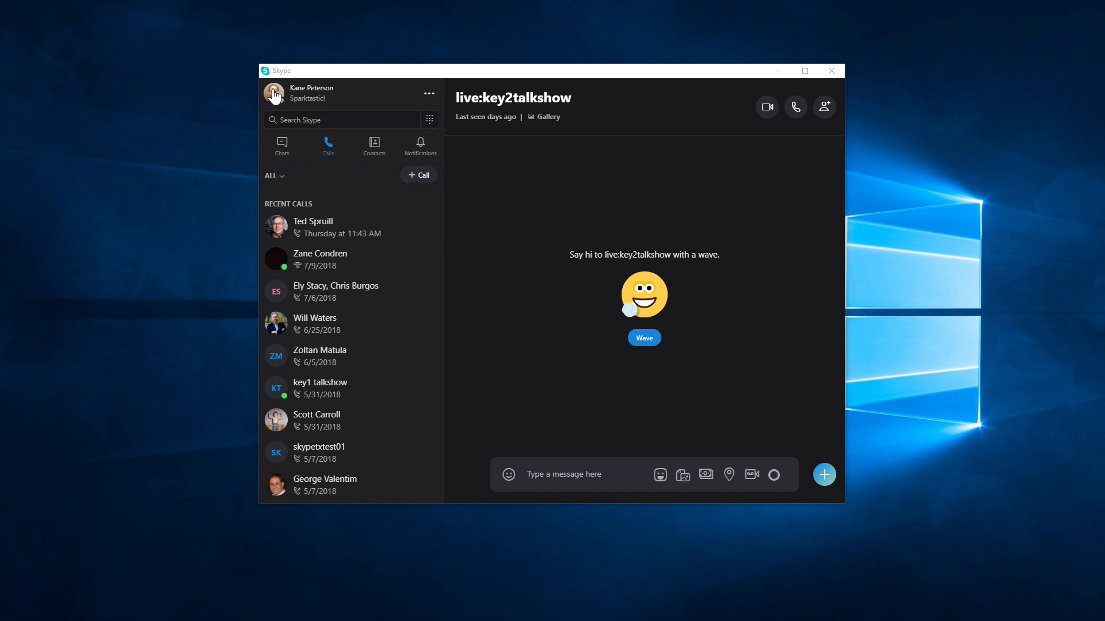
Step: Open Skype's About page from the profile panel, showing version 8.25.0.5 as latest
click(273, 93)
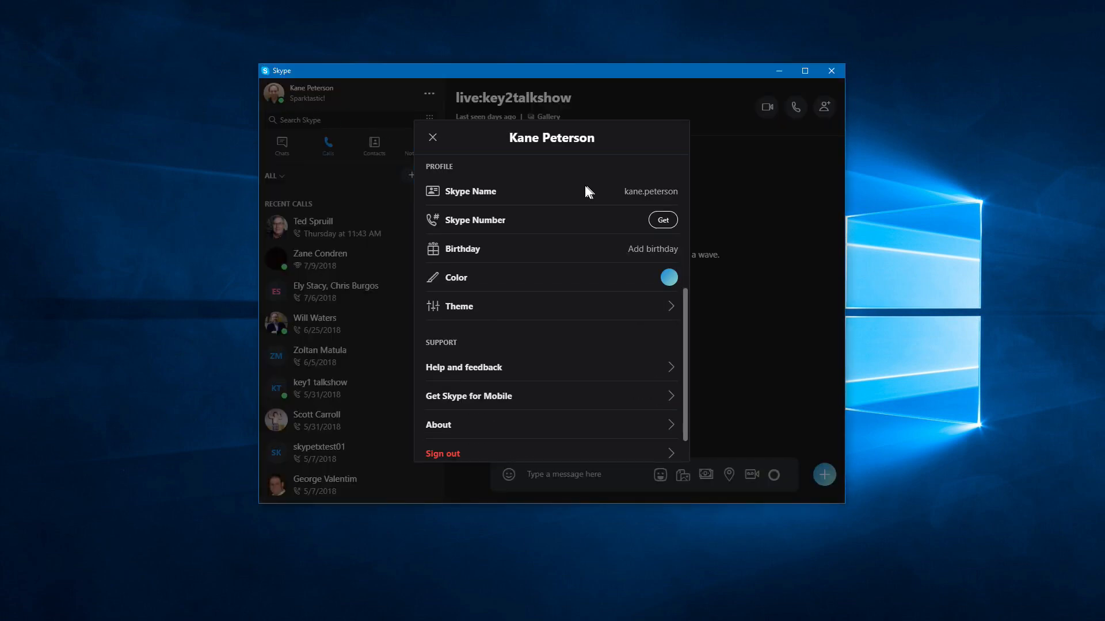
click(438, 425)
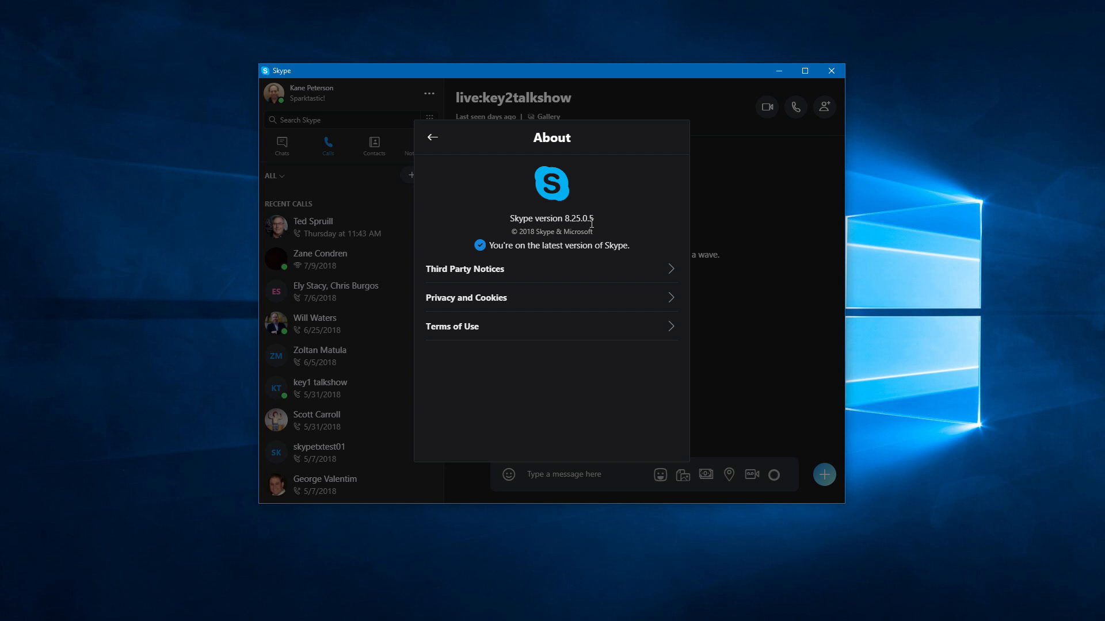
Step: Close the About page to return to the recent calls and key2talkshow conversation
click(432, 138)
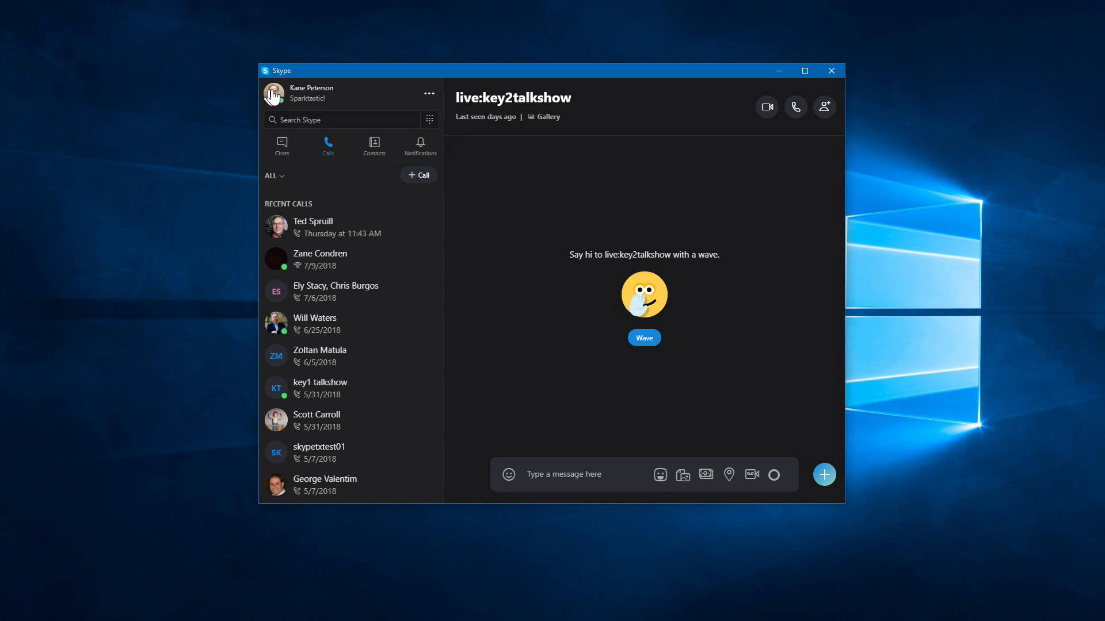
Step: Enable Allow NDI usage under Calling > Advanced settings, then close settings
click(275, 93)
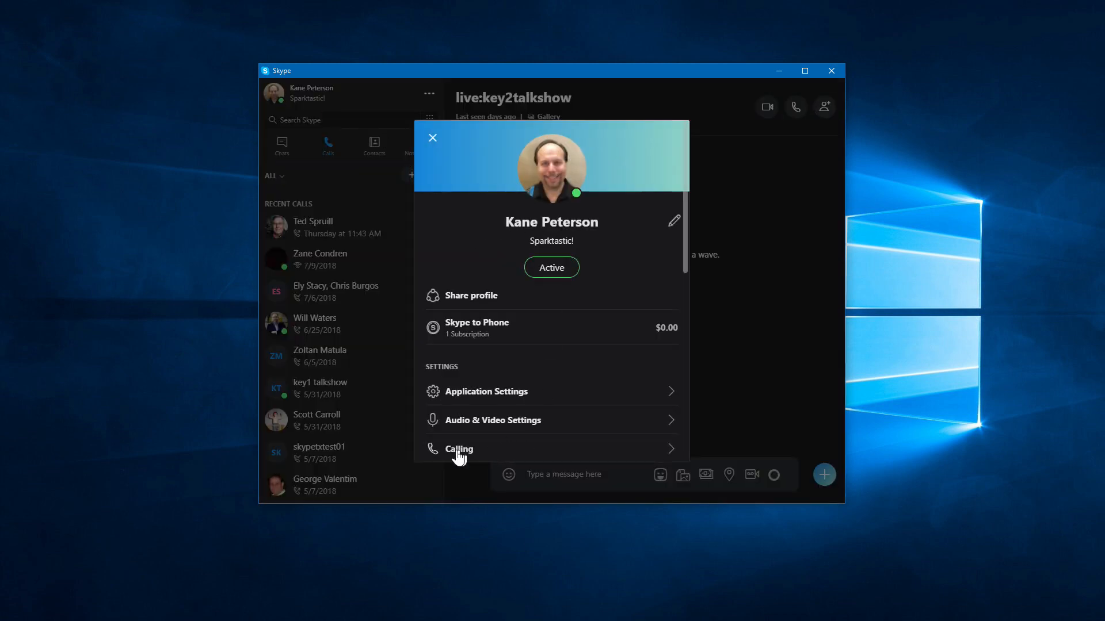
click(459, 449)
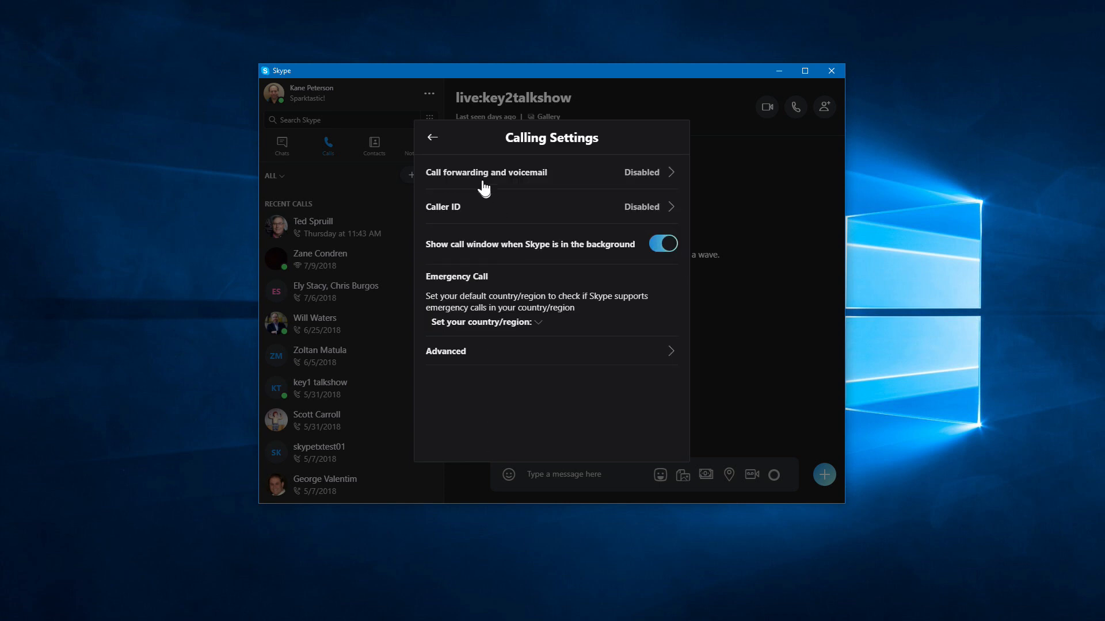
click(445, 351)
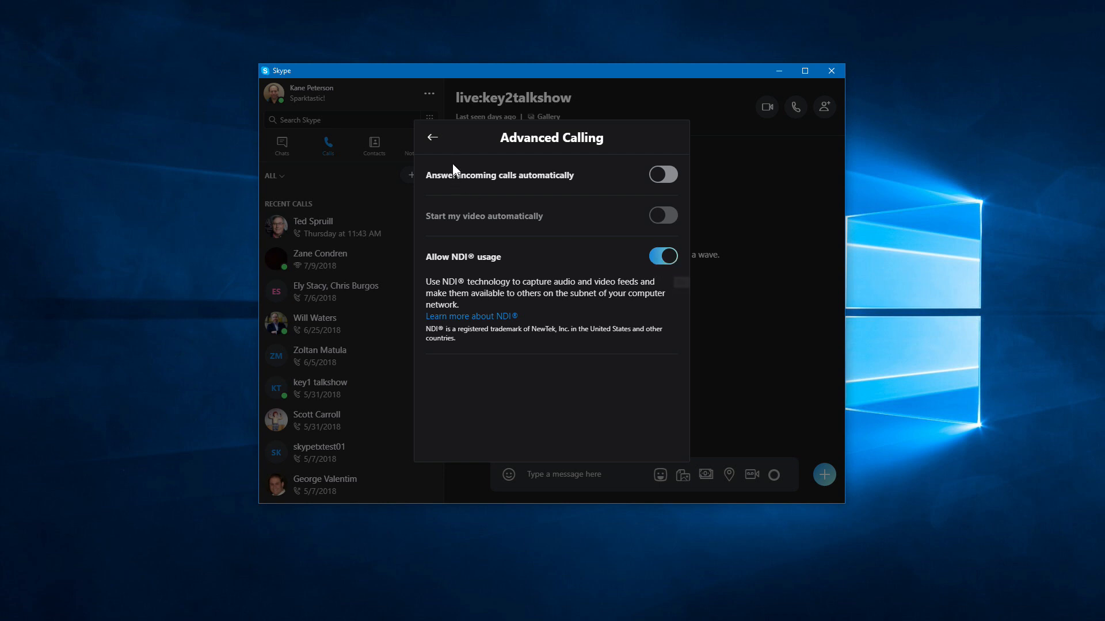
click(433, 138)
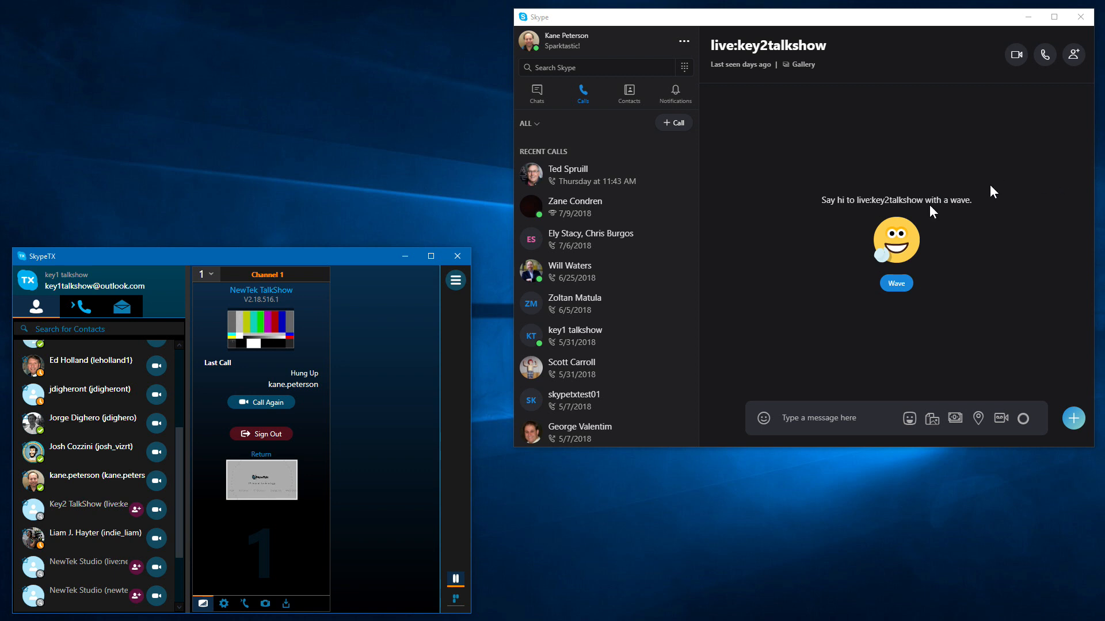
mouse_move(849, 163)
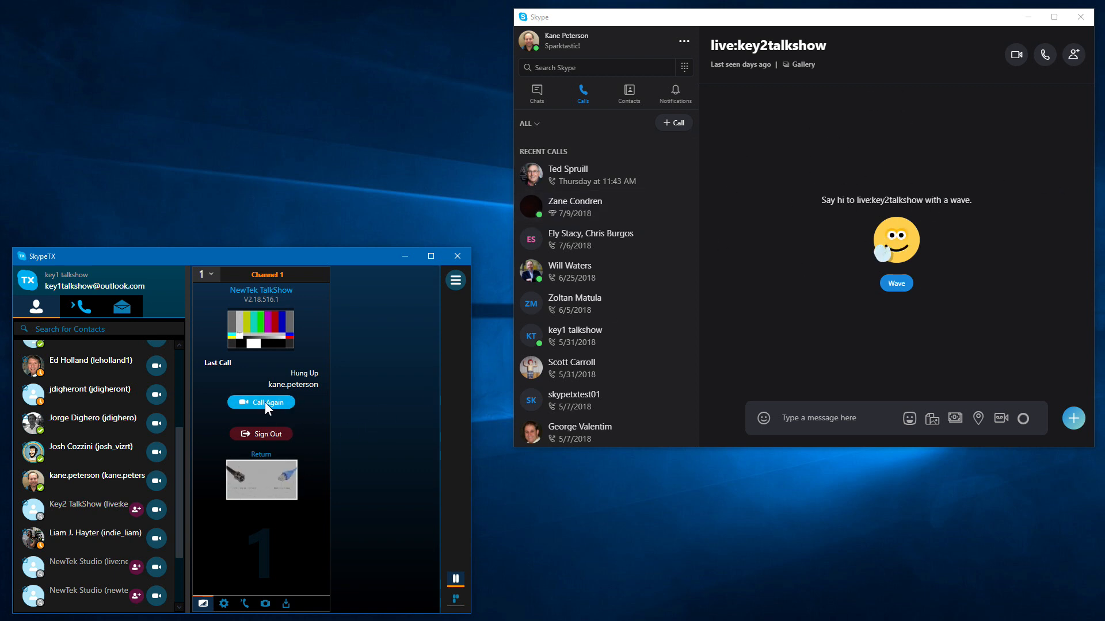
Step: Redial the last contact from SkypeTX Channel 1 and mute the call's speaker audio
click(261, 403)
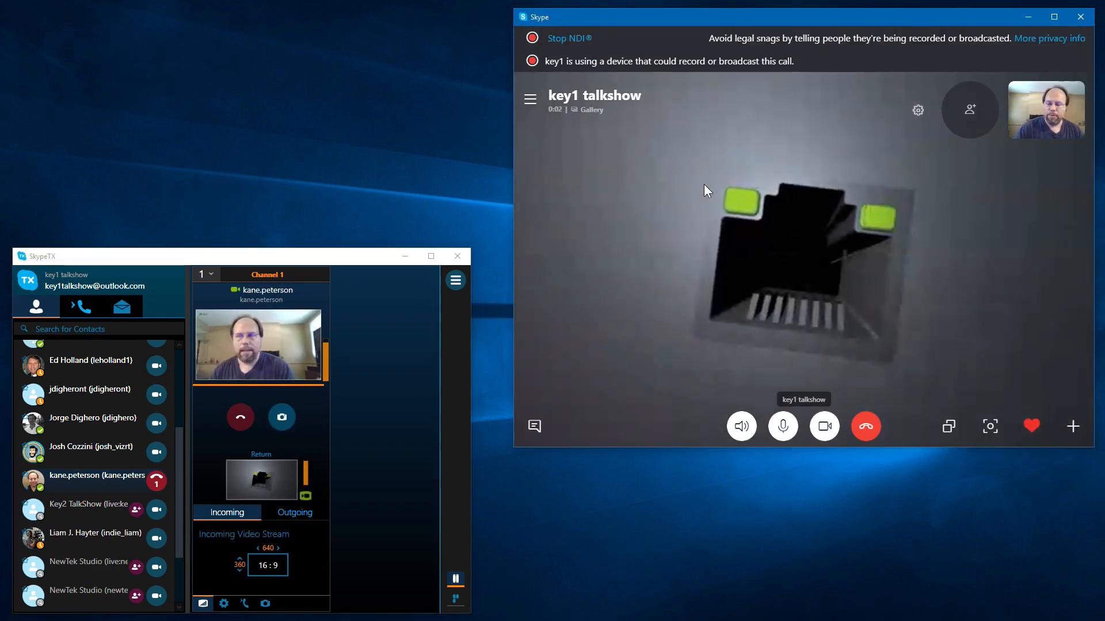
click(740, 426)
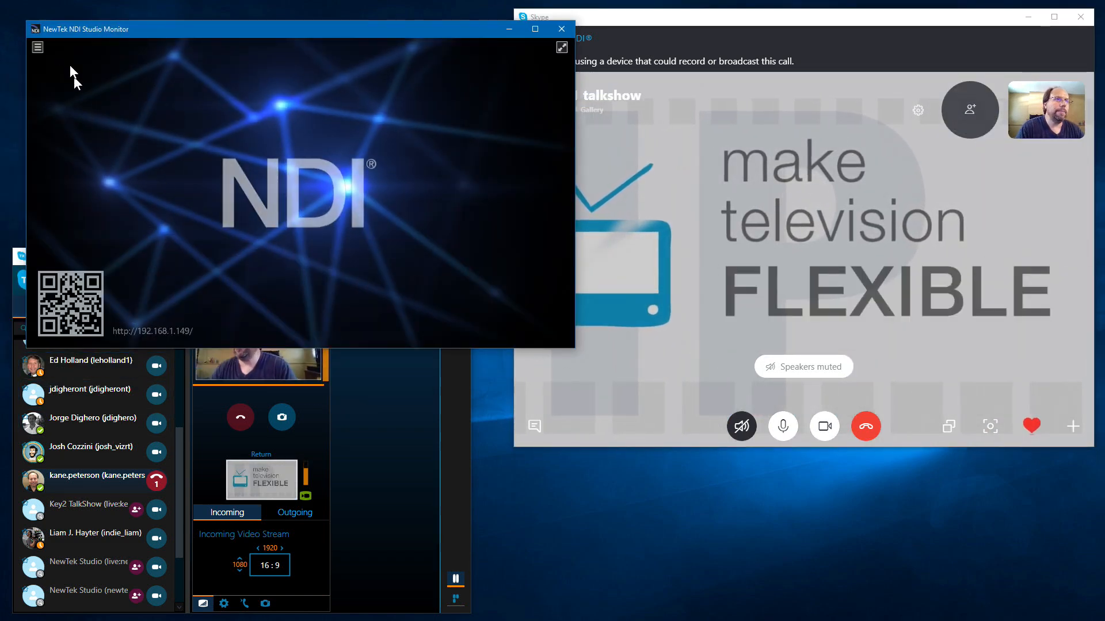
Step: Select SALES-KPETERSON 'Skype - live key1talkshow' as the monitored NDI source
click(37, 47)
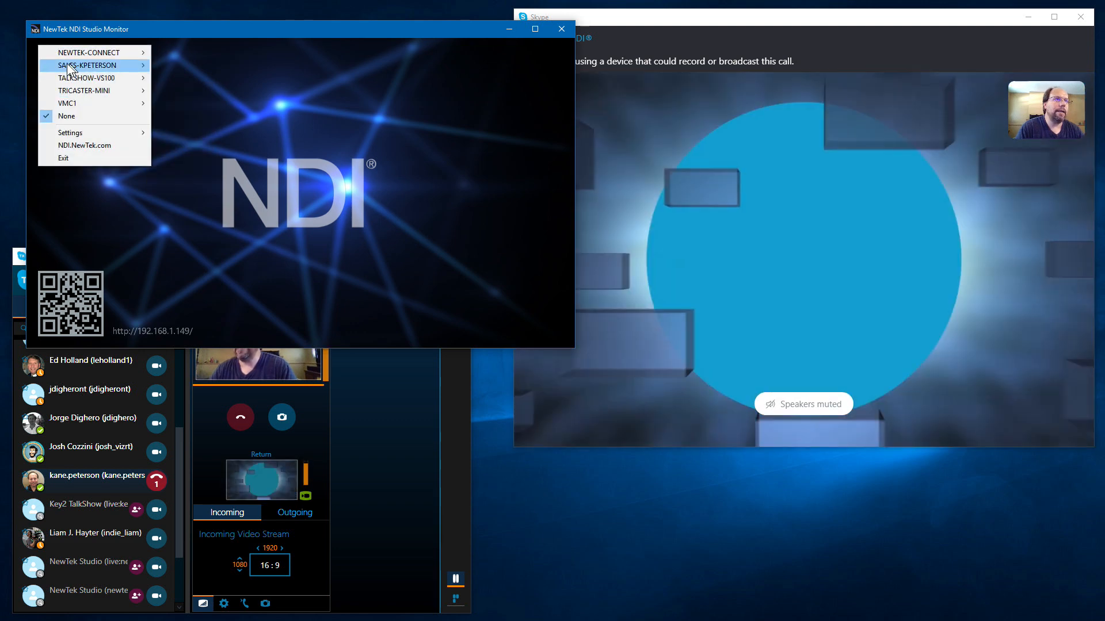
mouse_move(88, 65)
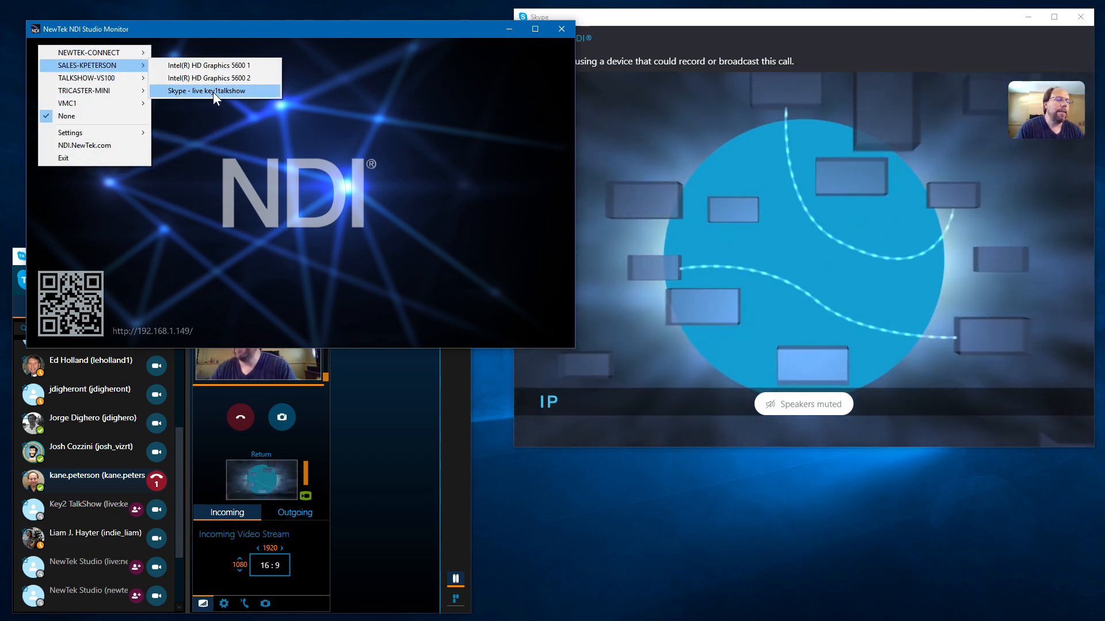
click(196, 91)
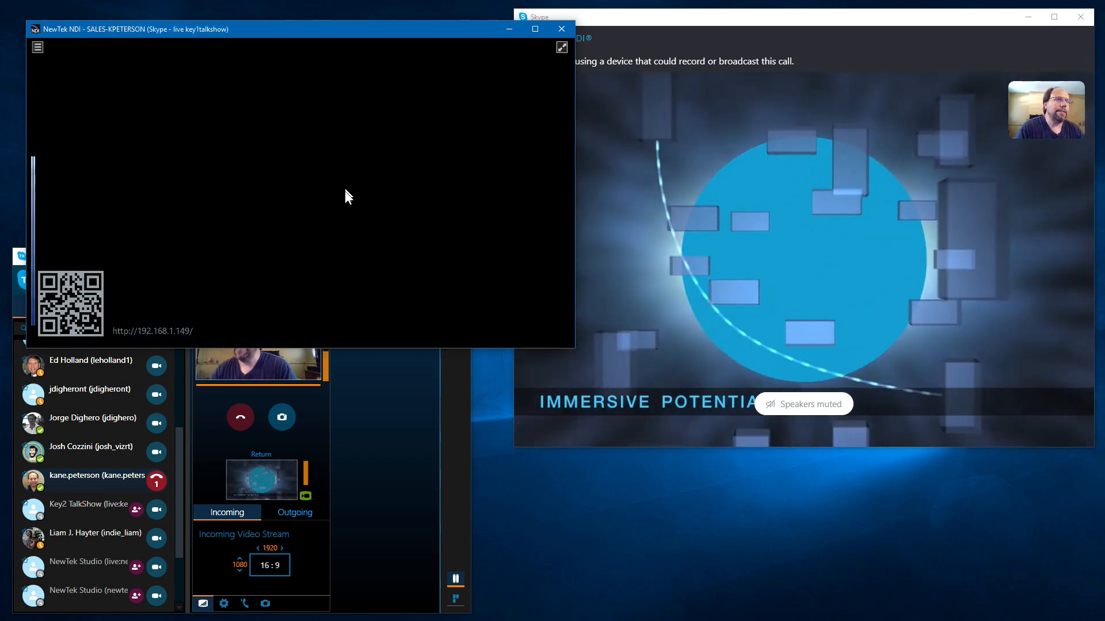